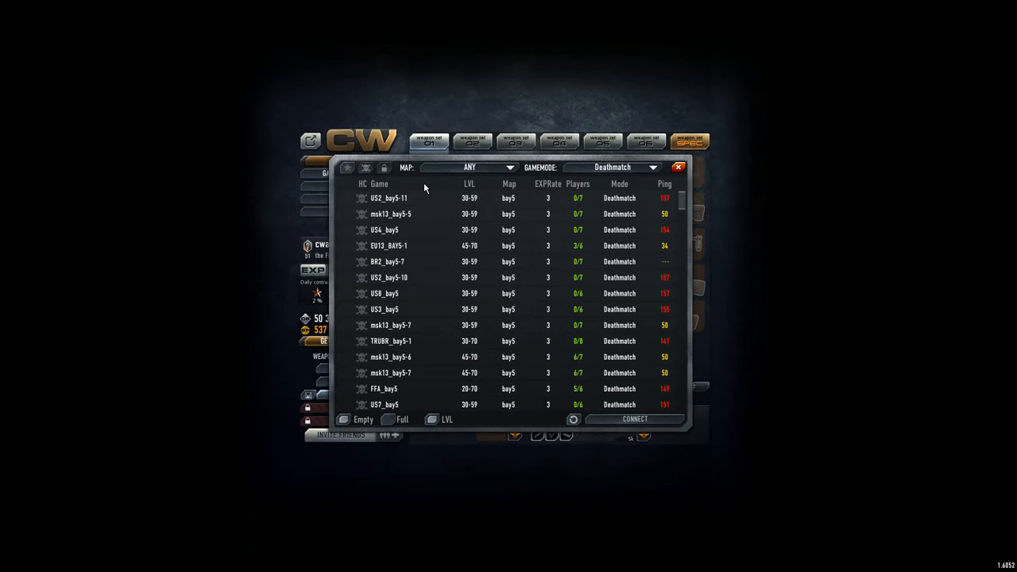
mouse_move(548, 290)
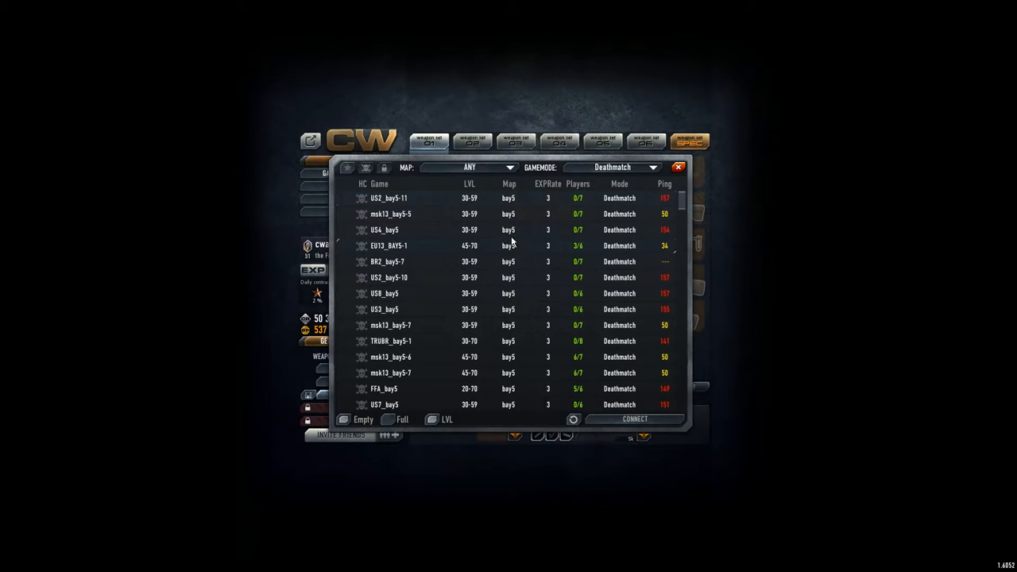
mouse_move(500, 247)
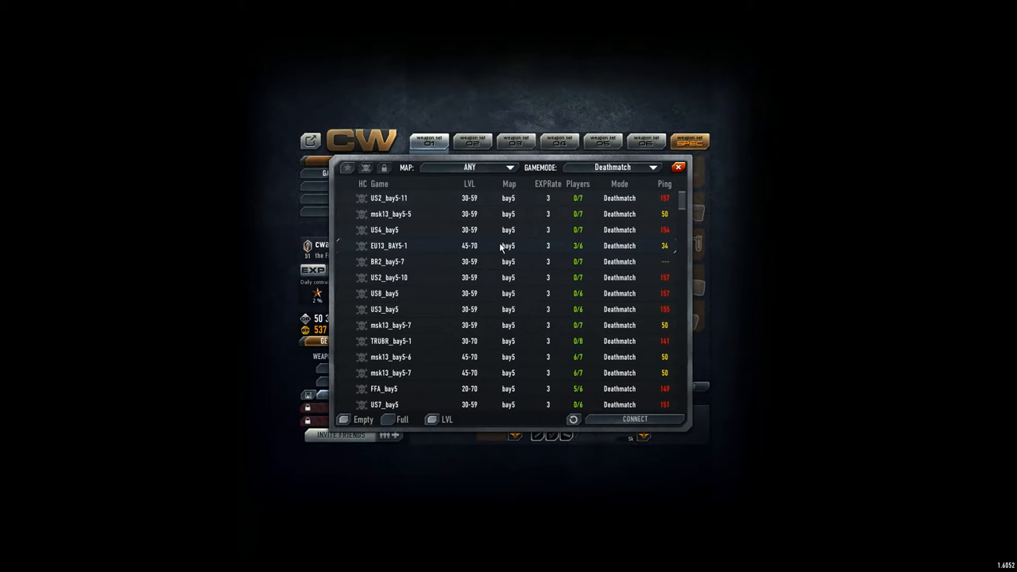
mouse_move(508, 373)
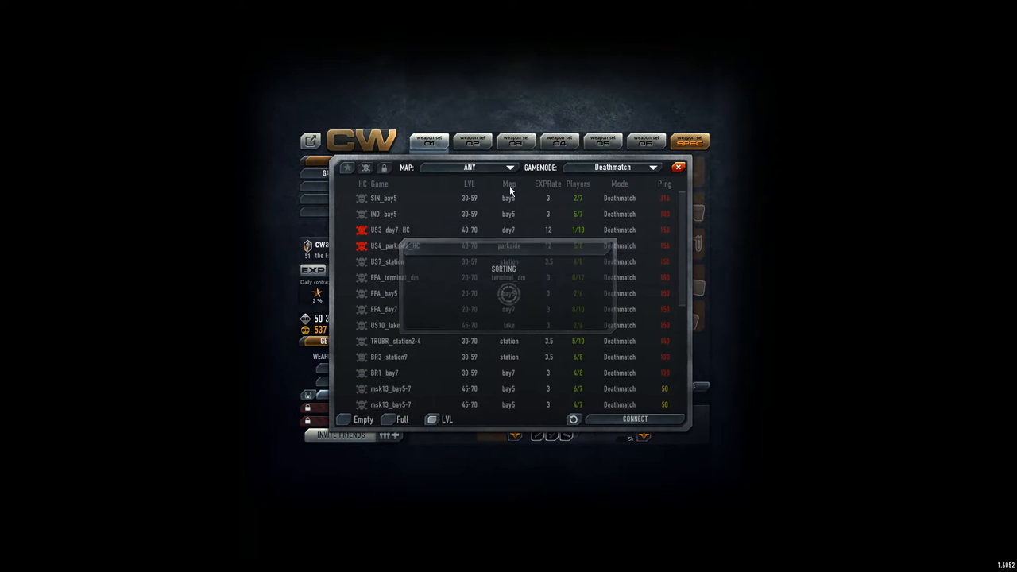
Sort deathmatch servers by map and join a bay5 server after a full-server rejection
left_click(509, 184)
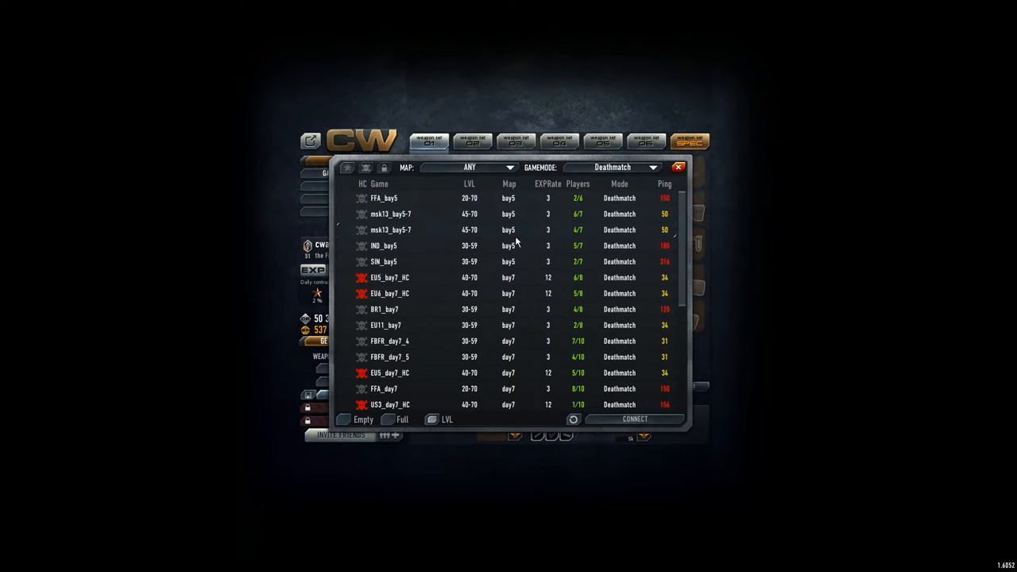
mouse_move(520, 248)
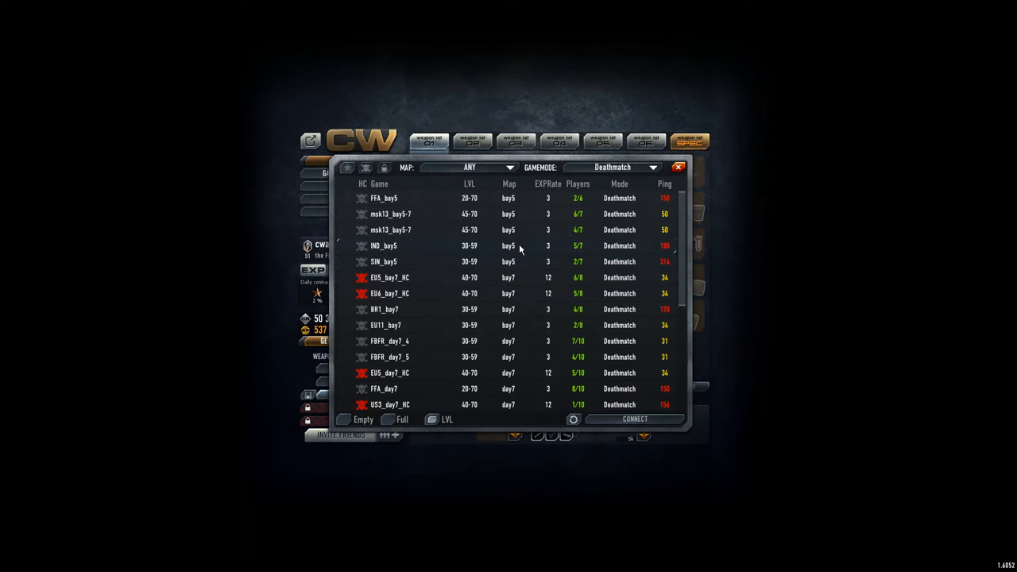
left_click(634, 419)
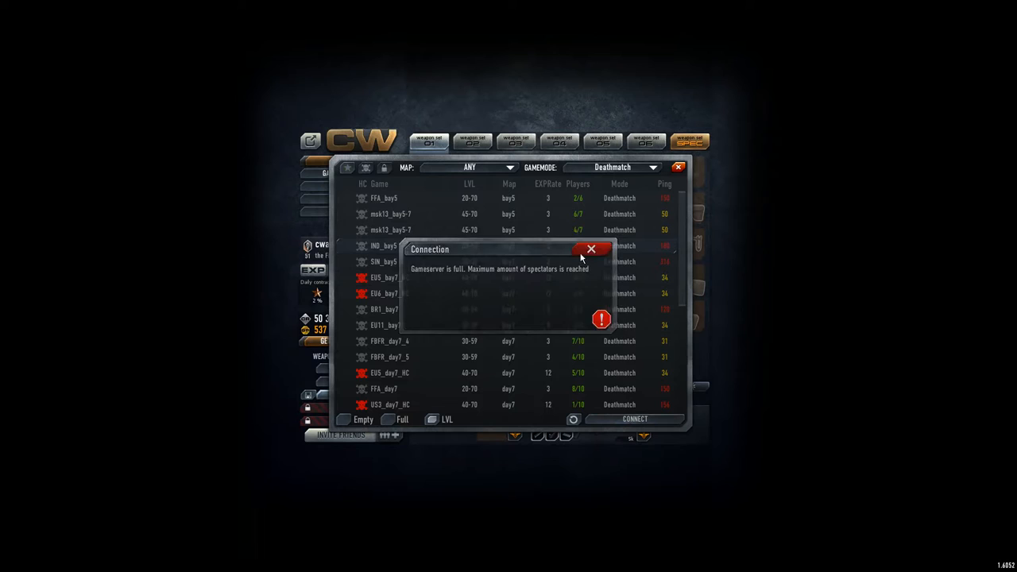
left_click(591, 249)
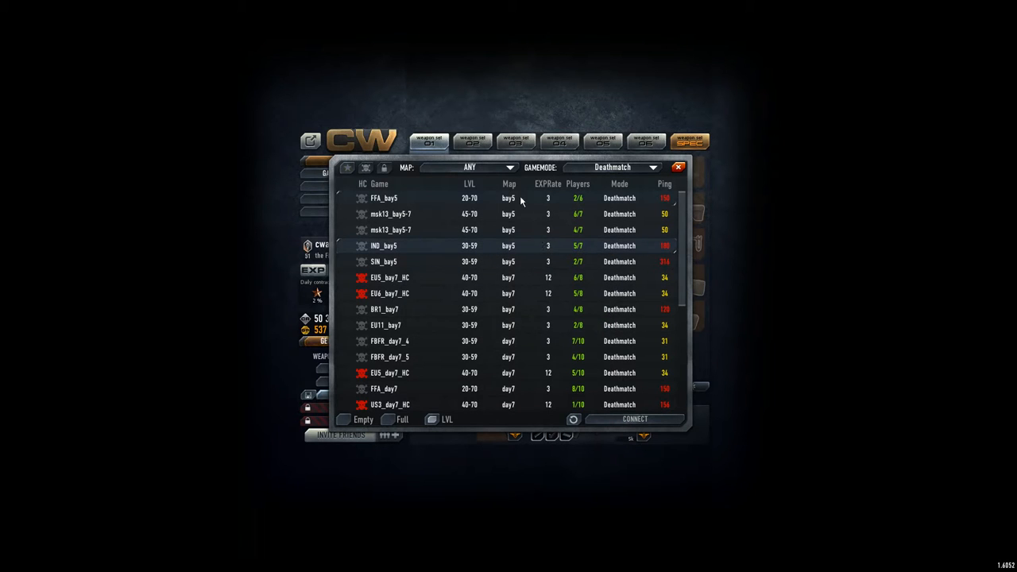
left_click(634, 418)
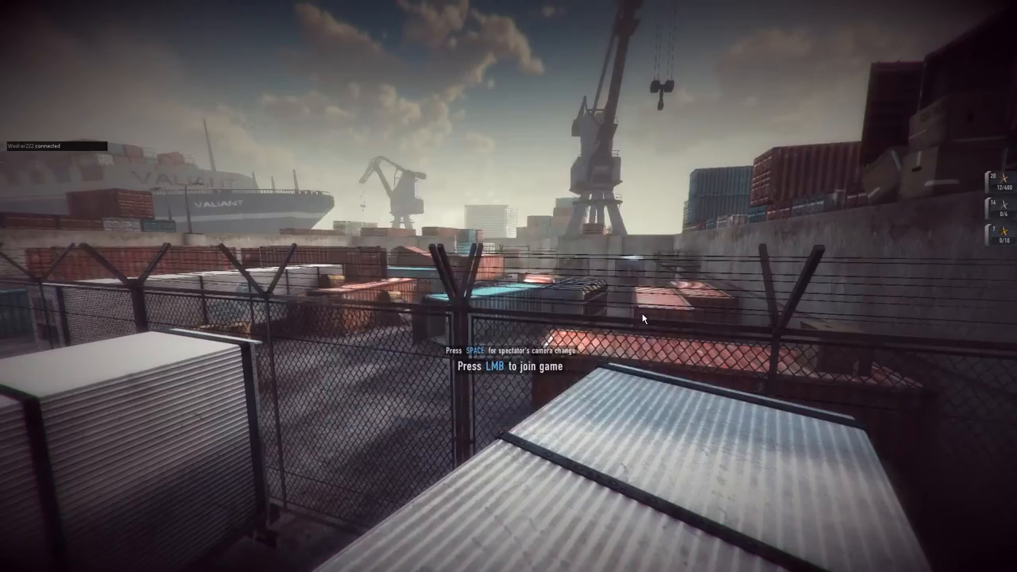
Join from spectator view and play the bay5 deathmatch with the MP5K to the end
left_click(644, 319)
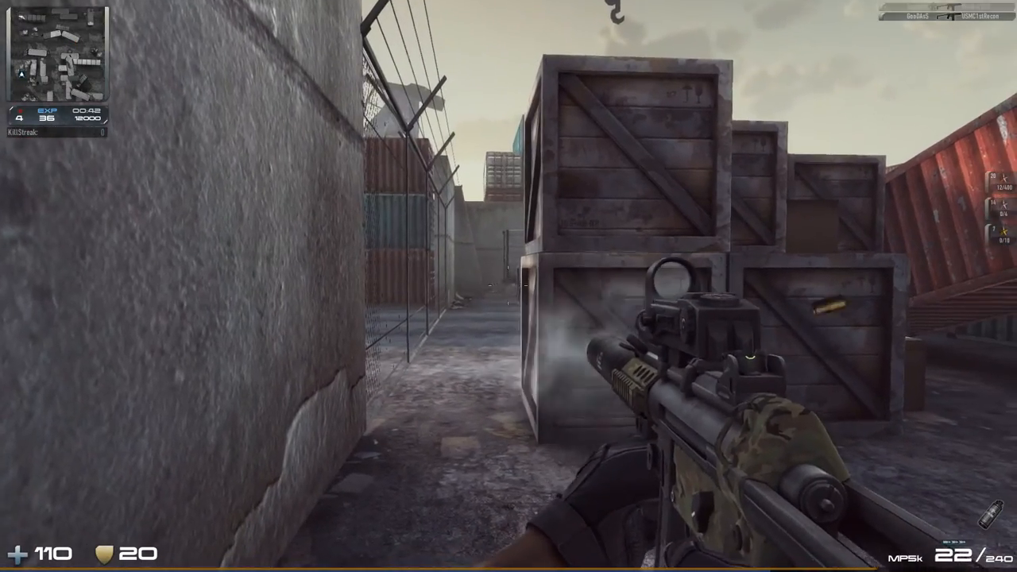
left_click(509, 286)
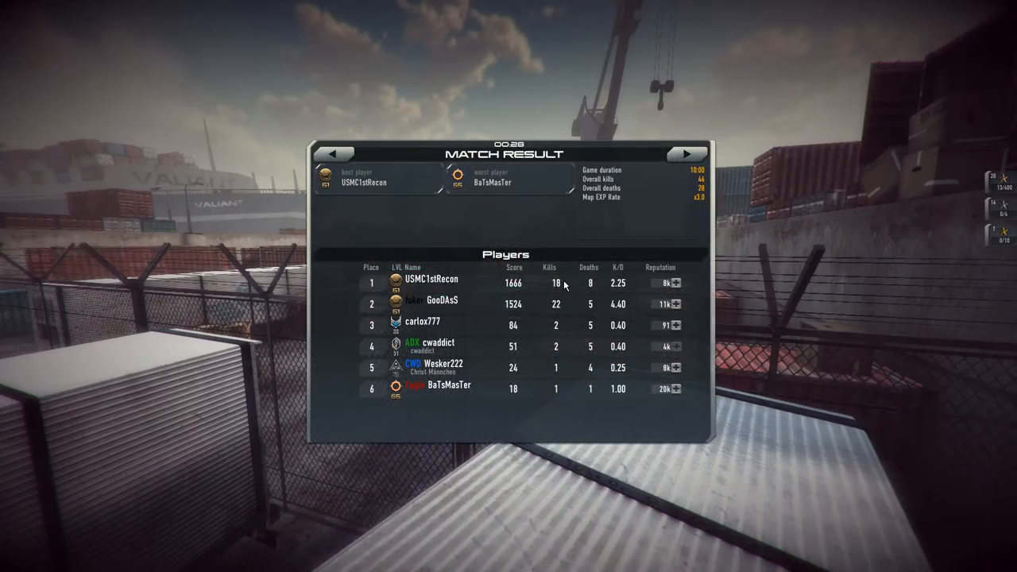
mouse_move(475, 300)
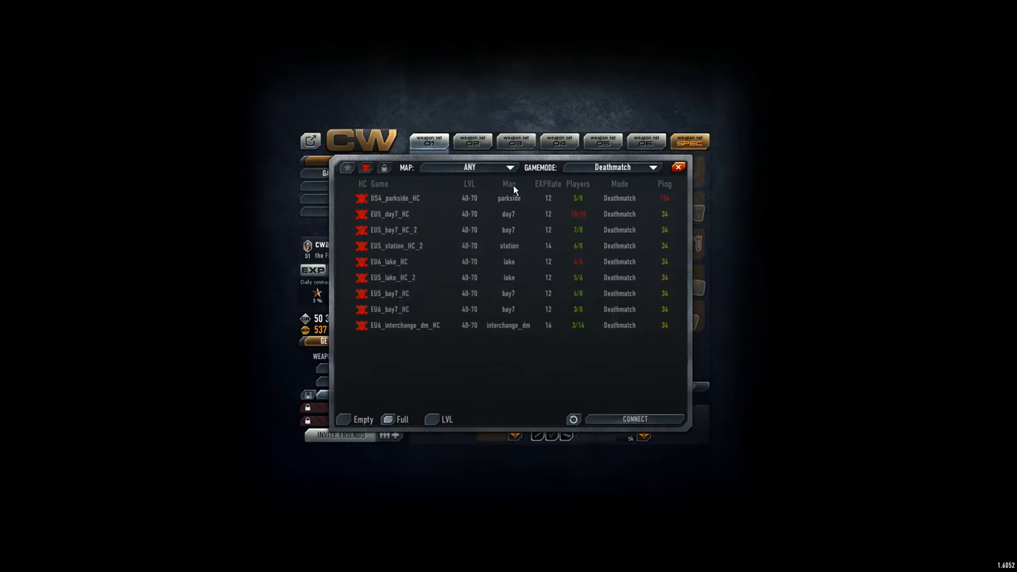
Sort the hardcore server list by map and connect to a bay7 server
left_click(508, 183)
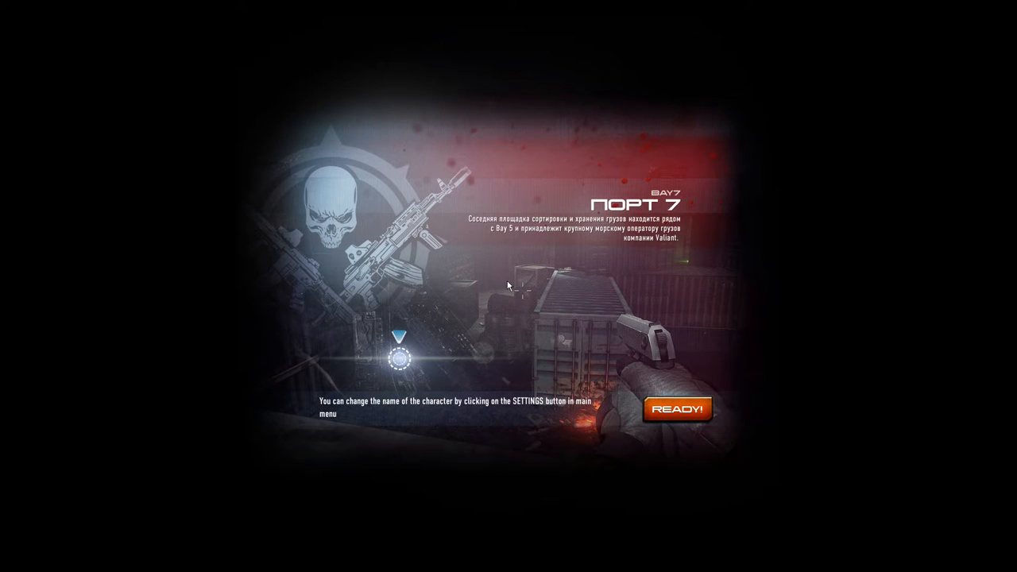
Ready up and enter the Bay7 match from spectator view
left_click(679, 408)
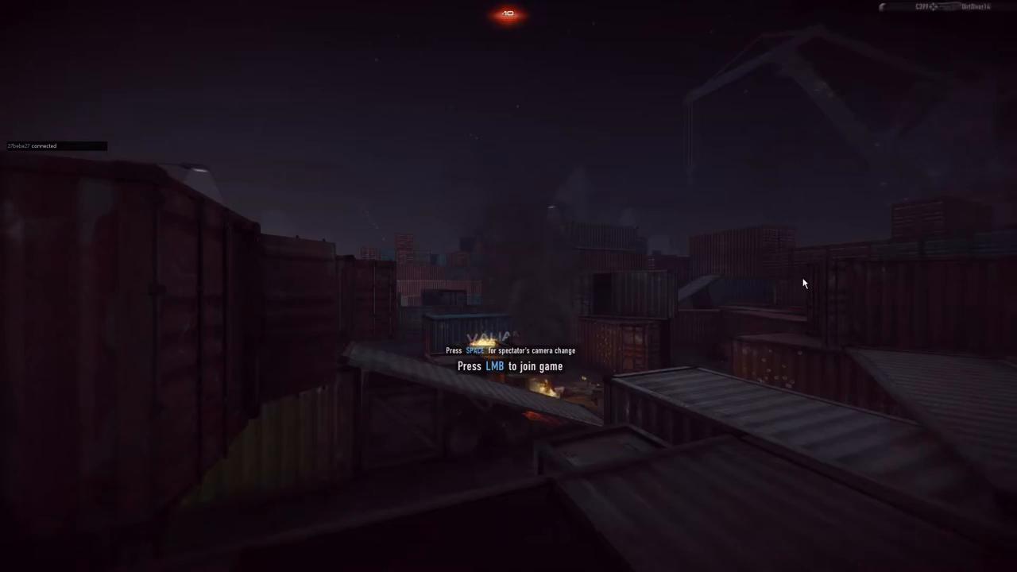
left_click(508, 366)
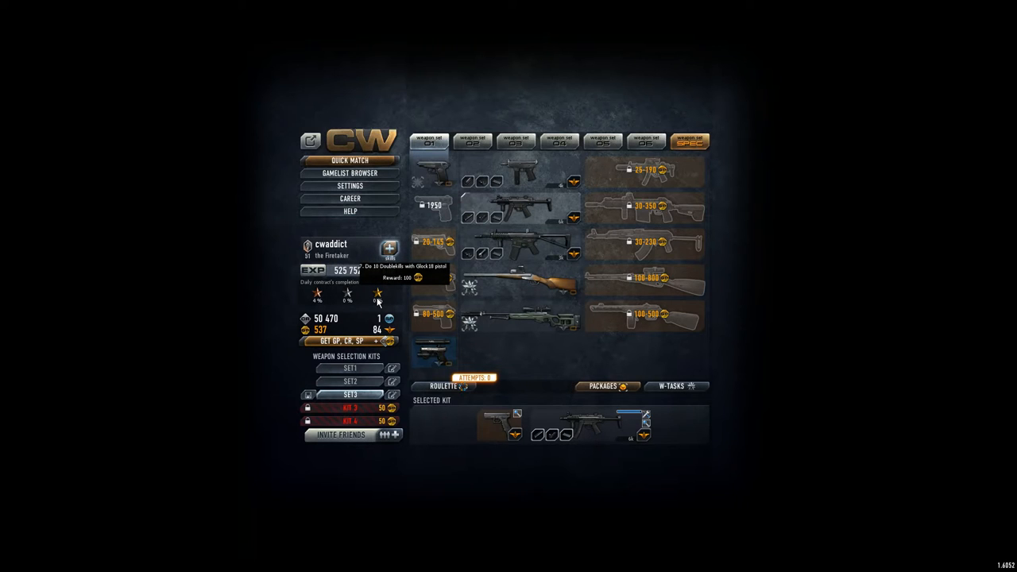
In the Gamelist Browser, set GAMEMODE to ANY and join a hardcore server
left_click(350, 173)
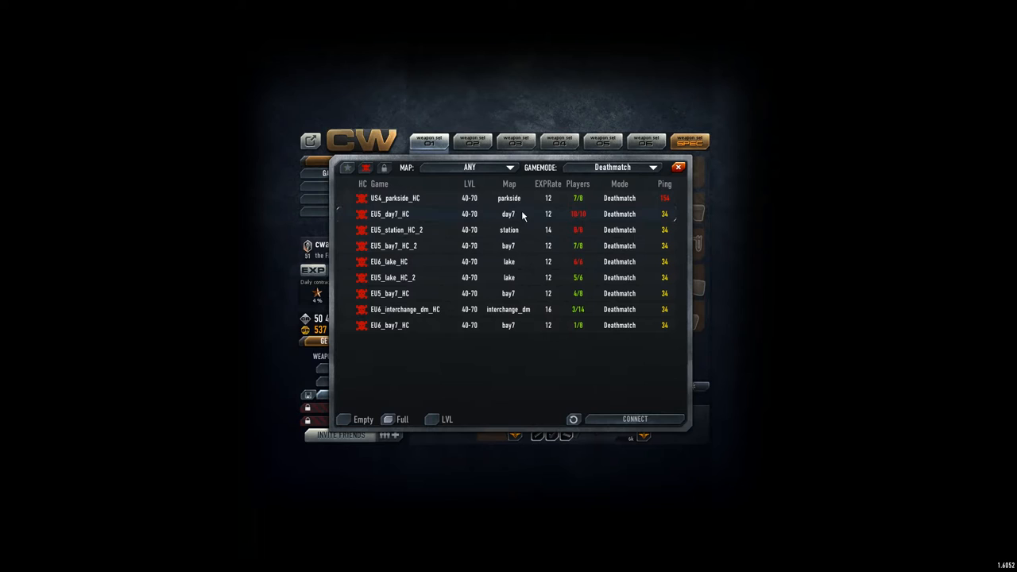
mouse_move(511, 278)
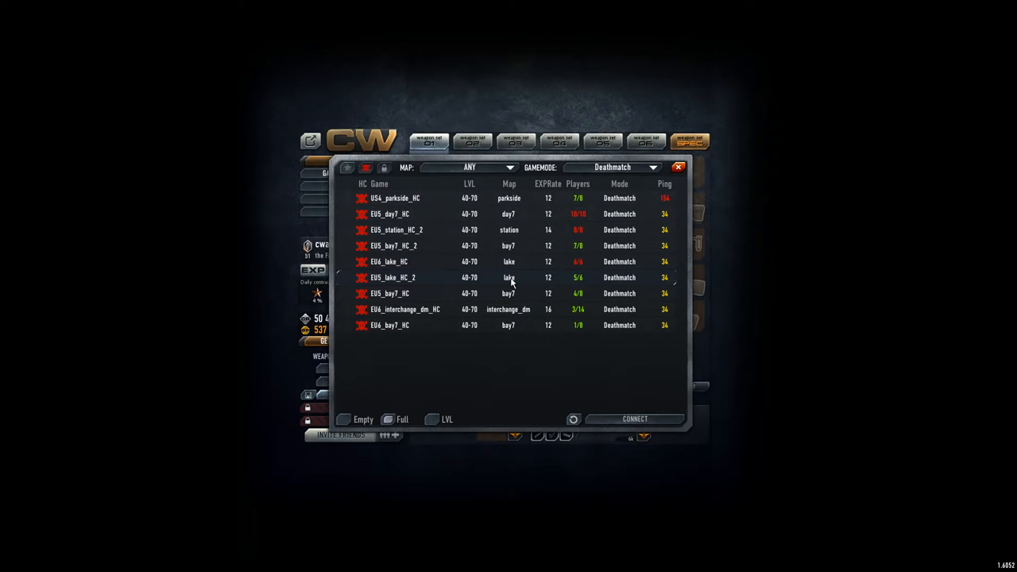
mouse_move(509, 336)
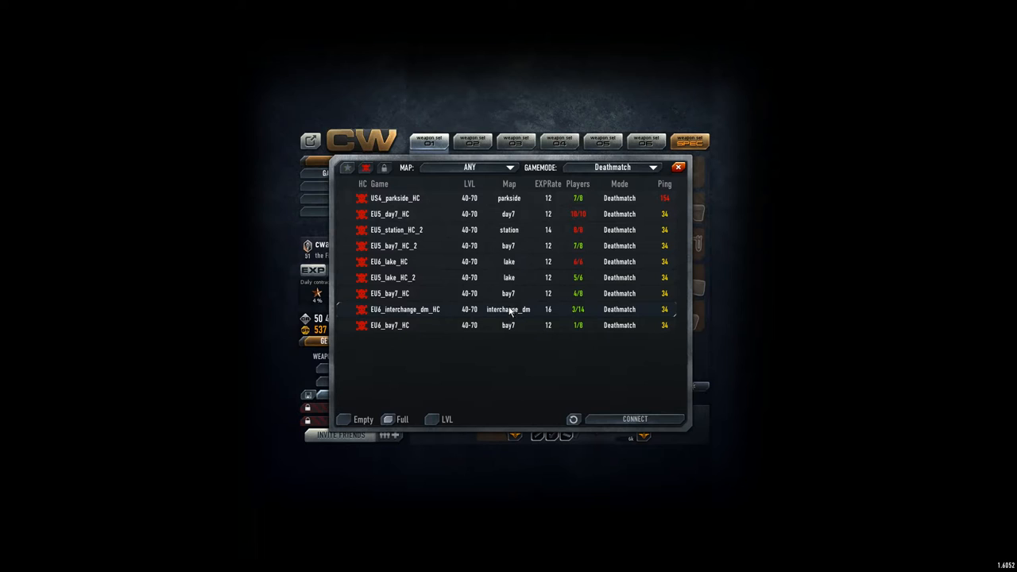
mouse_move(506, 198)
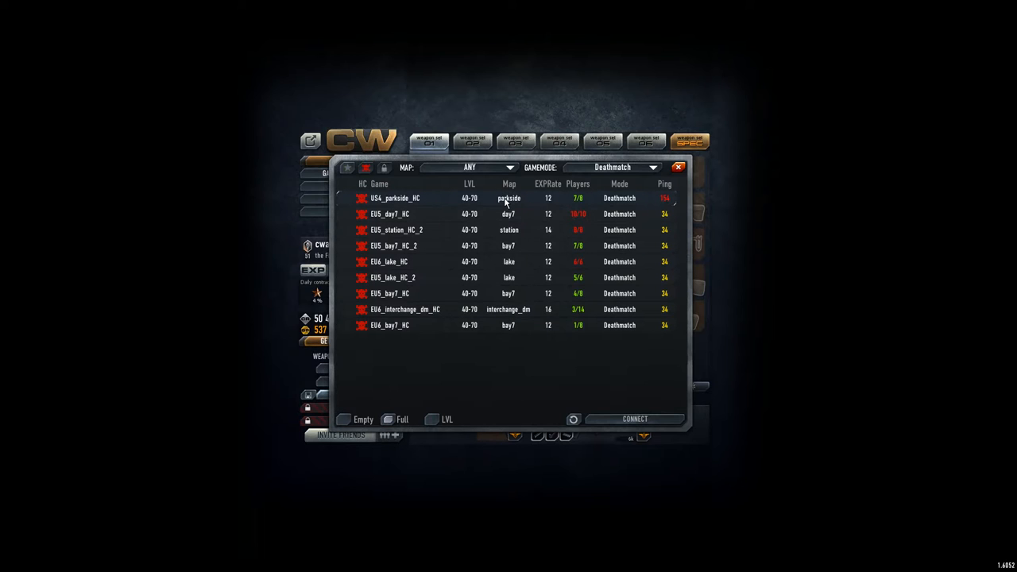
mouse_move(524, 225)
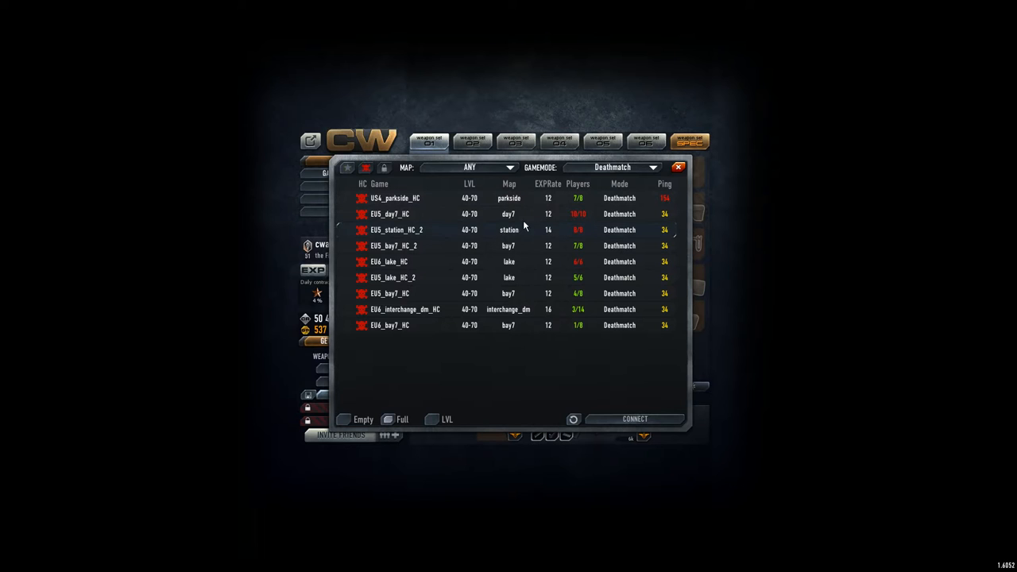
left_click(624, 167)
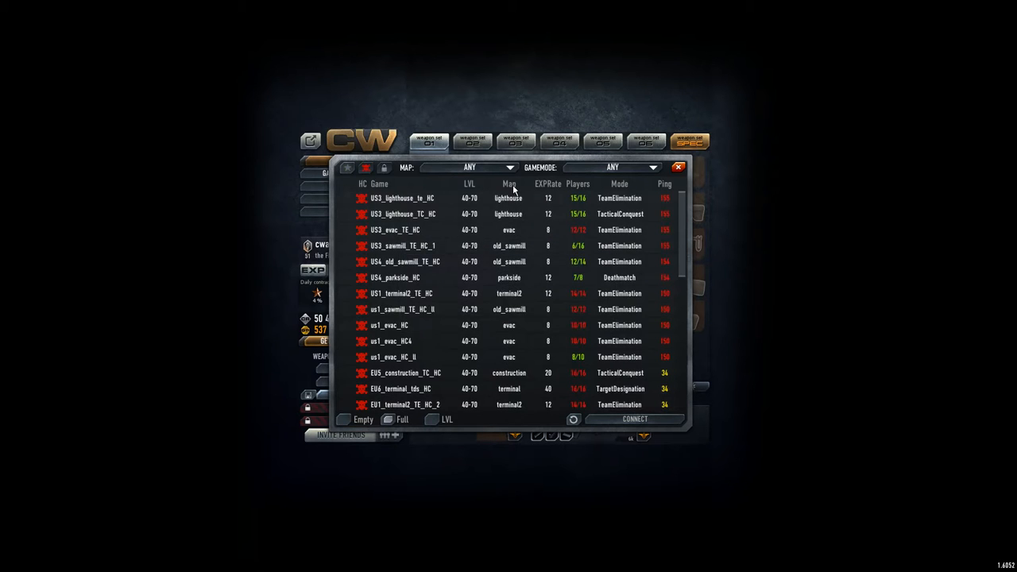
left_click(508, 184)
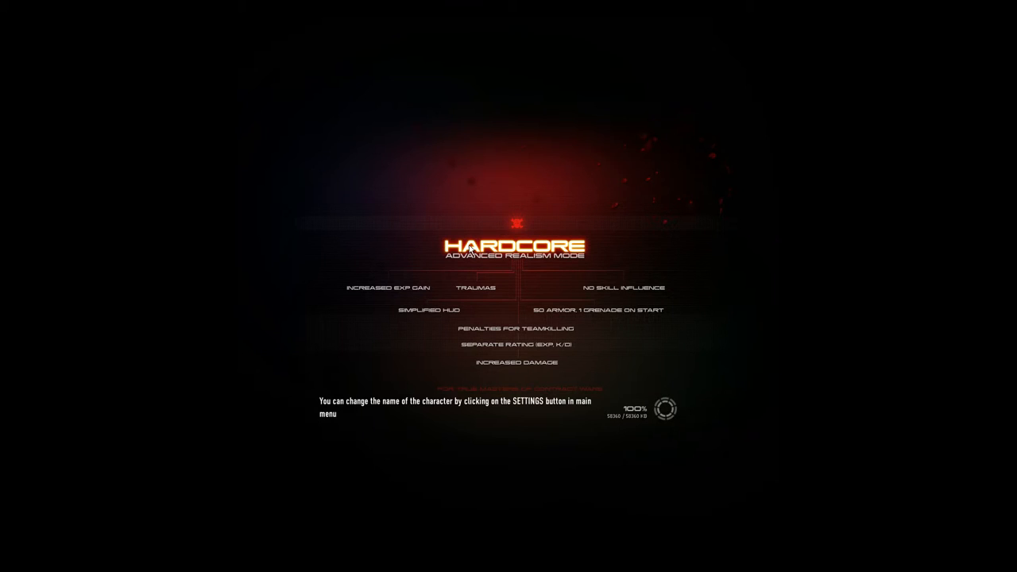
mouse_move(481, 240)
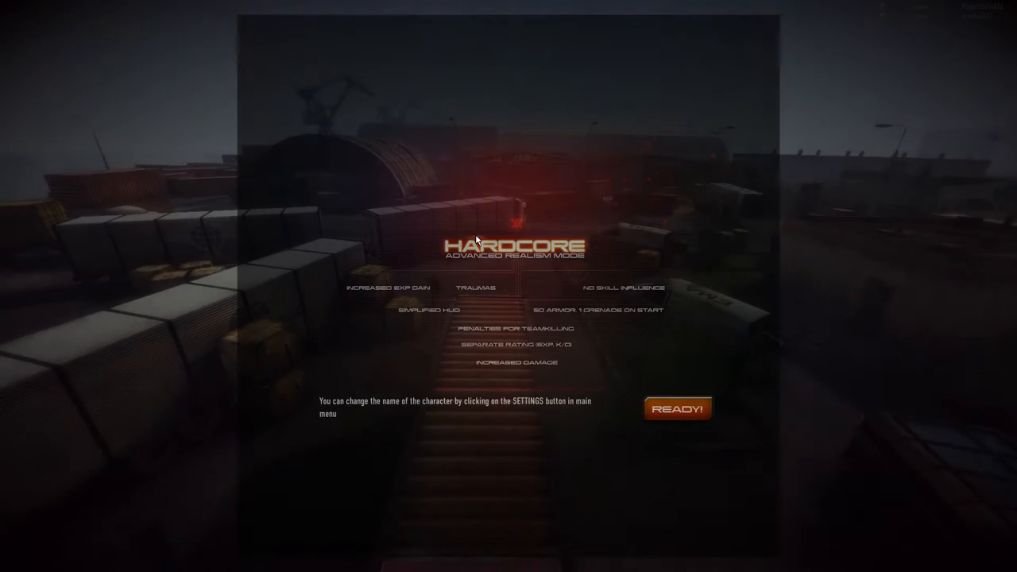
Ready up for the hardcore match, join from spectator view and play the warehouse area
left_click(678, 408)
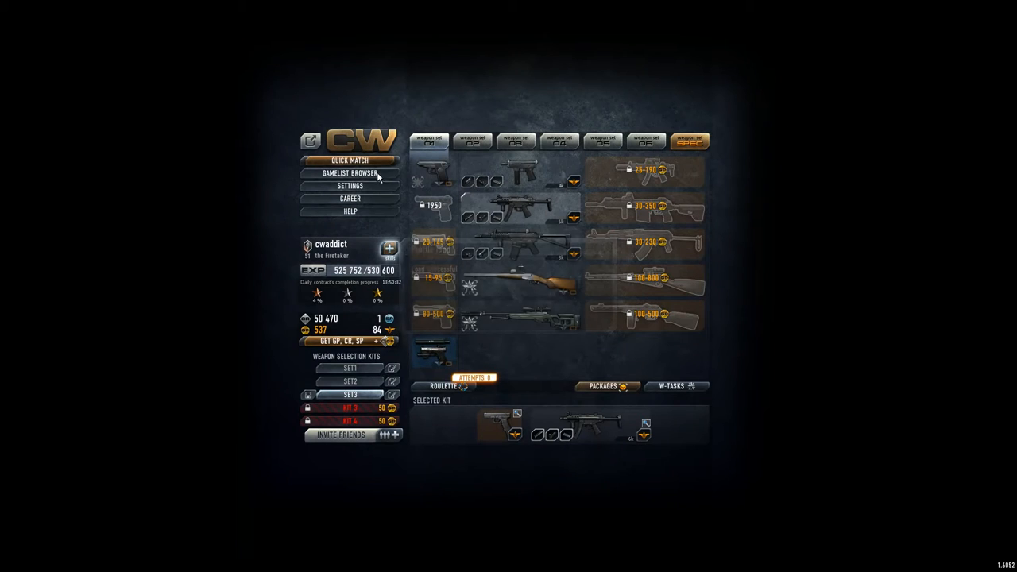
left_click(348, 172)
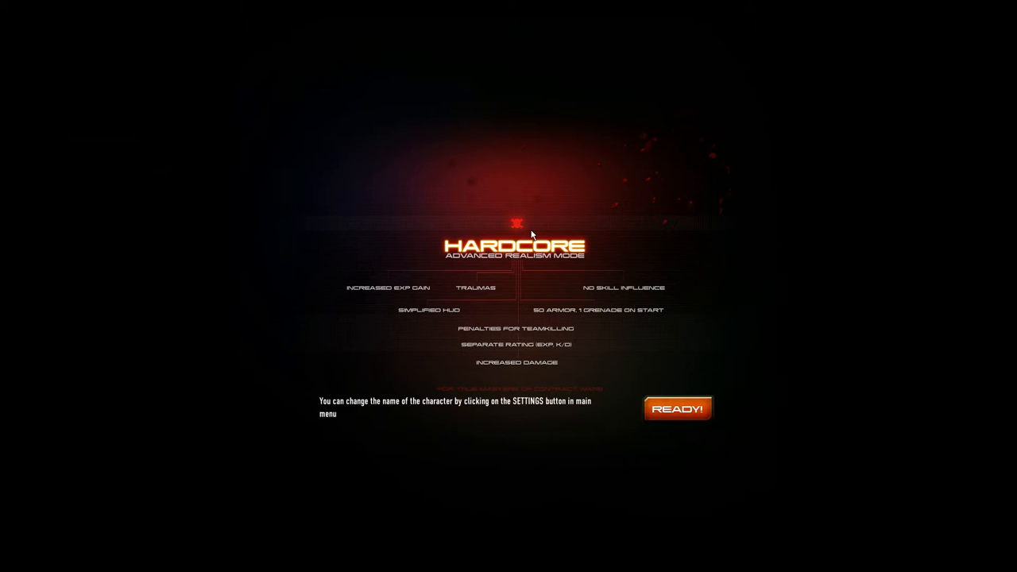
left_click(678, 408)
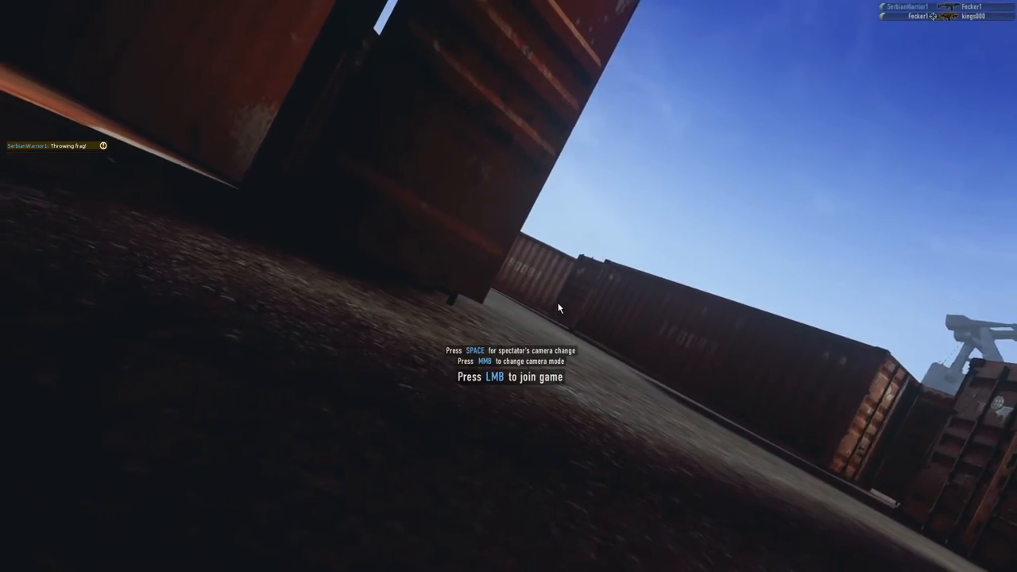
left_click(560, 306)
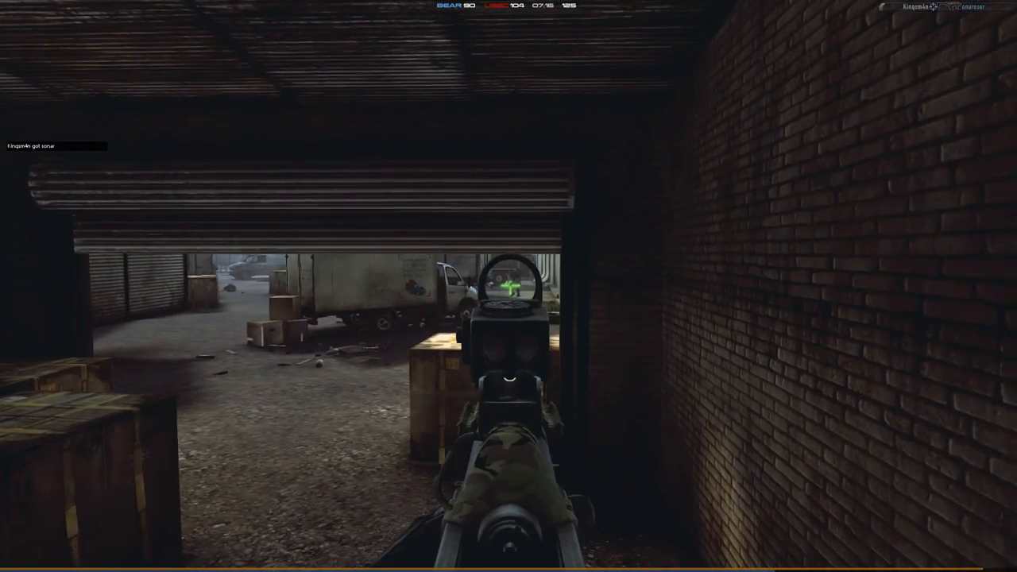
mouse_move(715, 302)
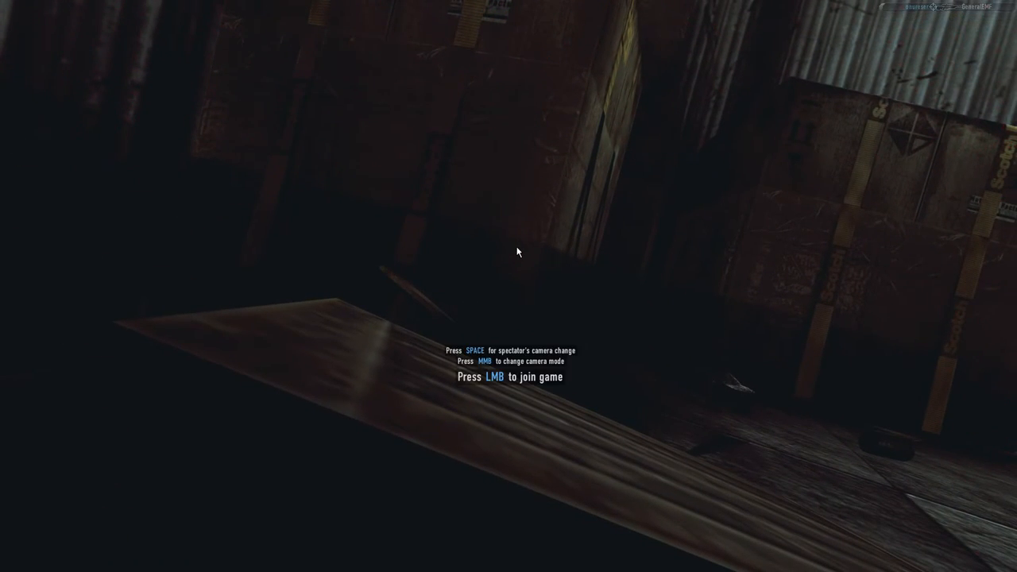
Rejoin the match and throw a frag grenade while advancing along the container yard
left_click(517, 252)
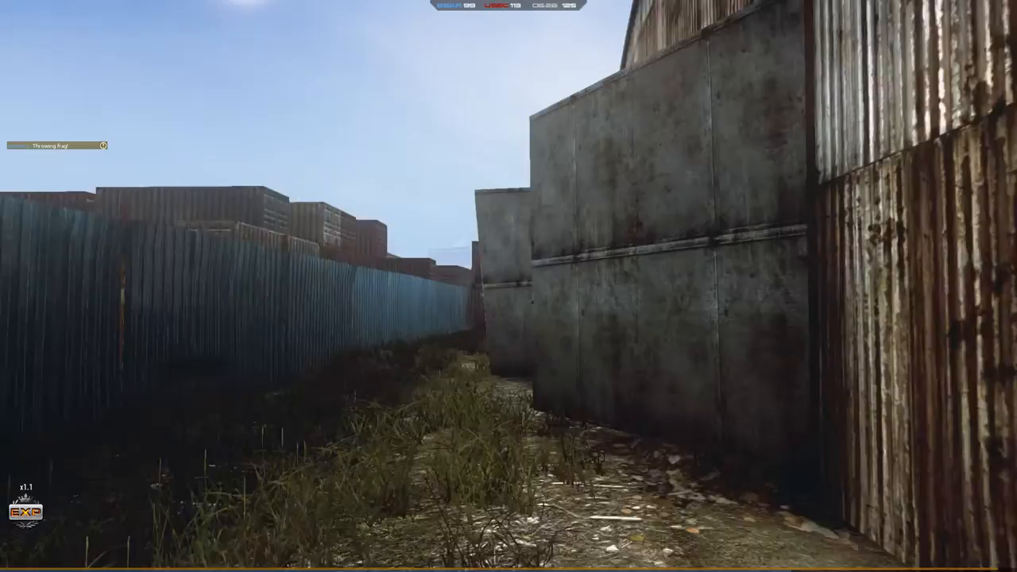
key("2")
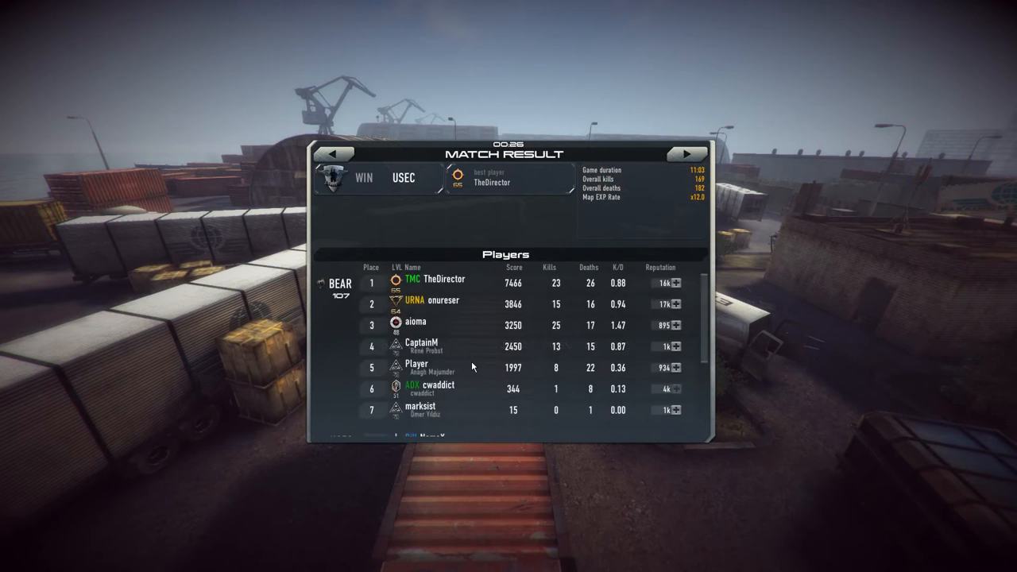
mouse_move(608, 390)
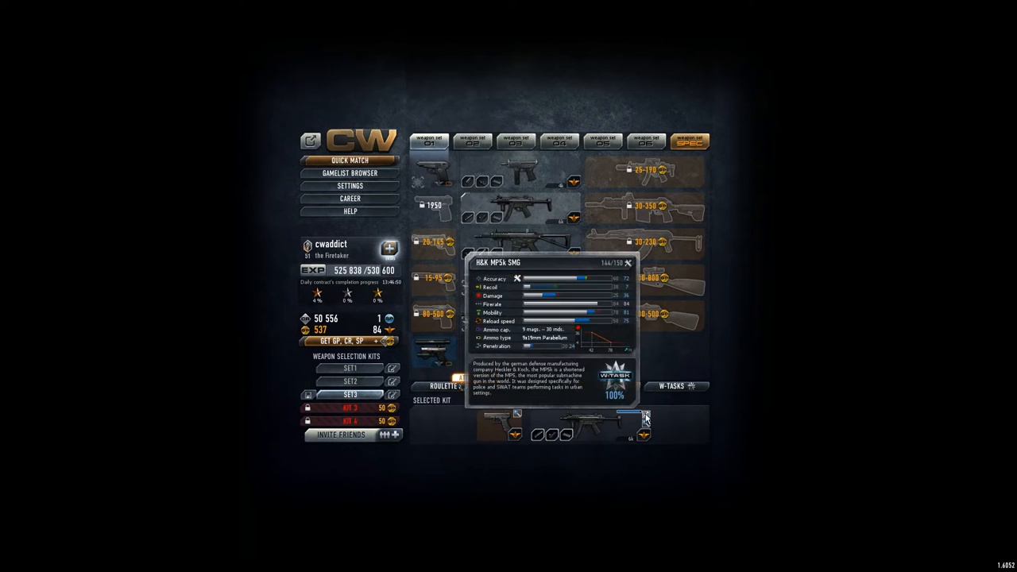
Equip the first weapon kit after browsing SET2 and set 06, then browse the clan roster
left_click(643, 414)
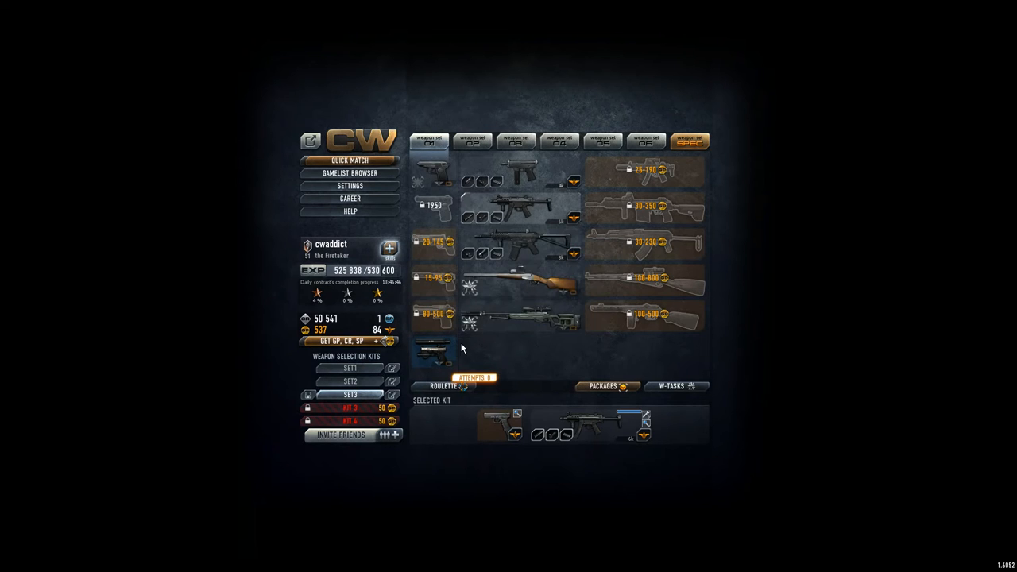
left_click(346, 379)
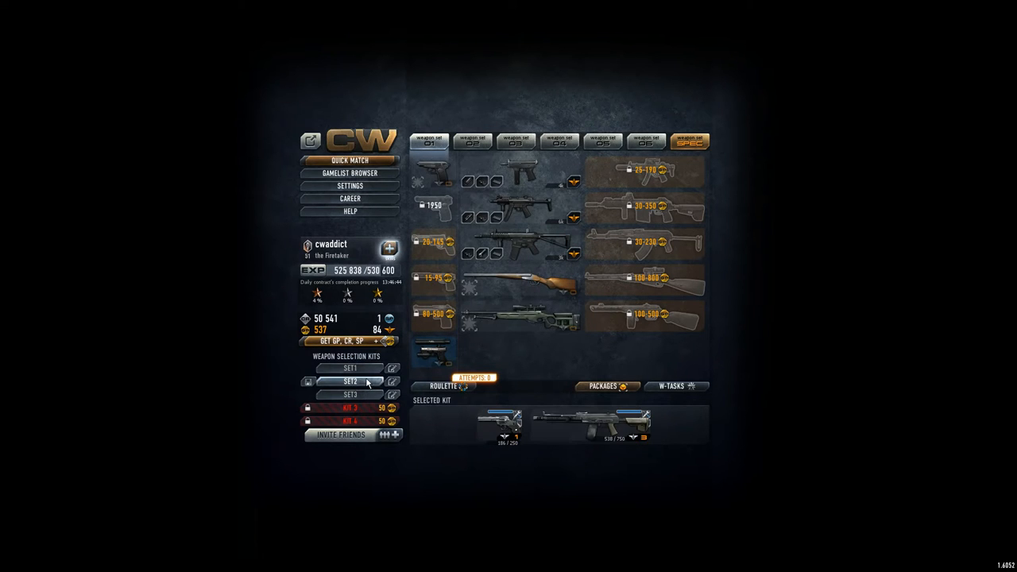
left_click(349, 394)
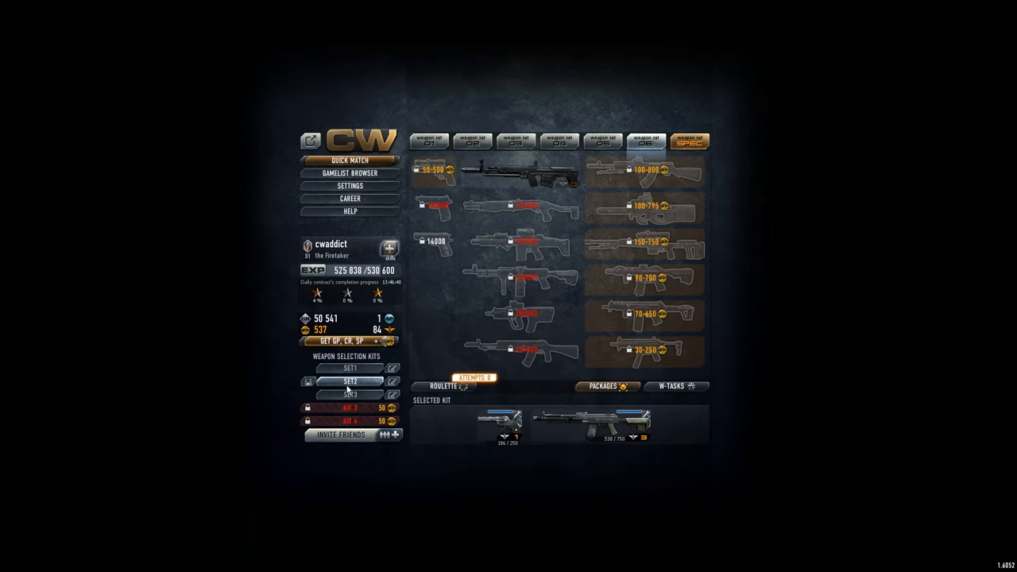
left_click(350, 368)
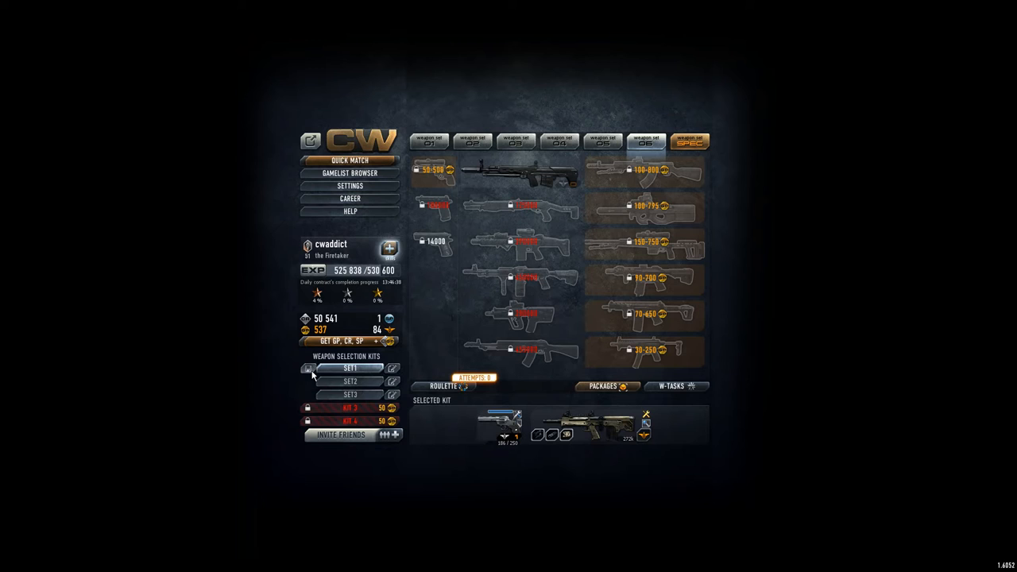
mouse_move(350, 393)
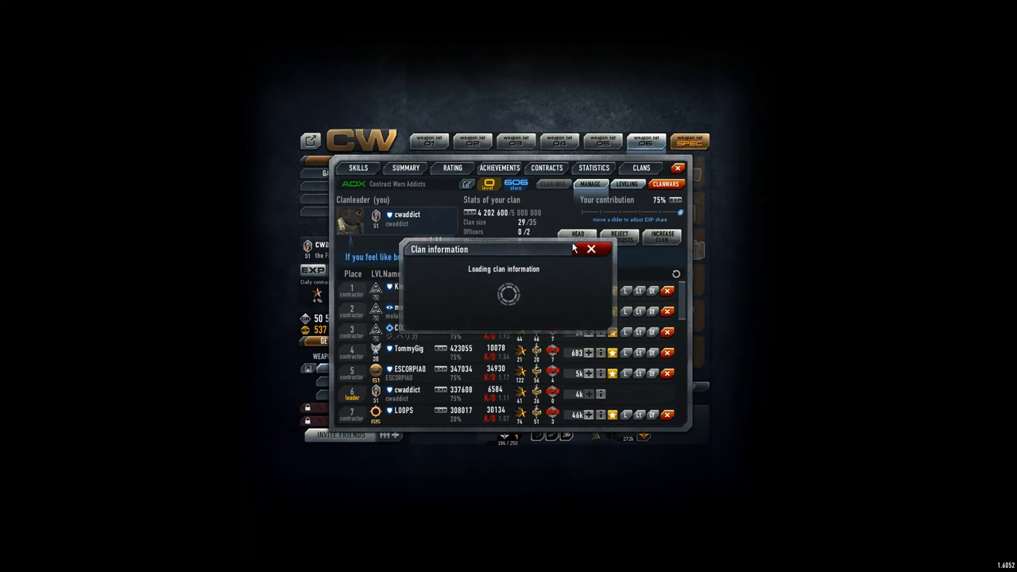
left_click(593, 249)
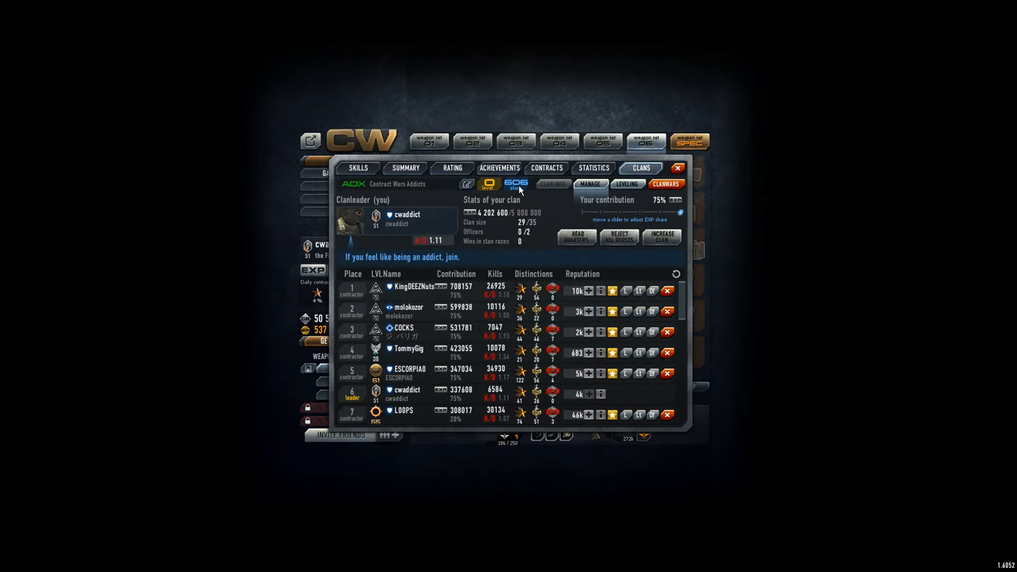
mouse_move(489, 224)
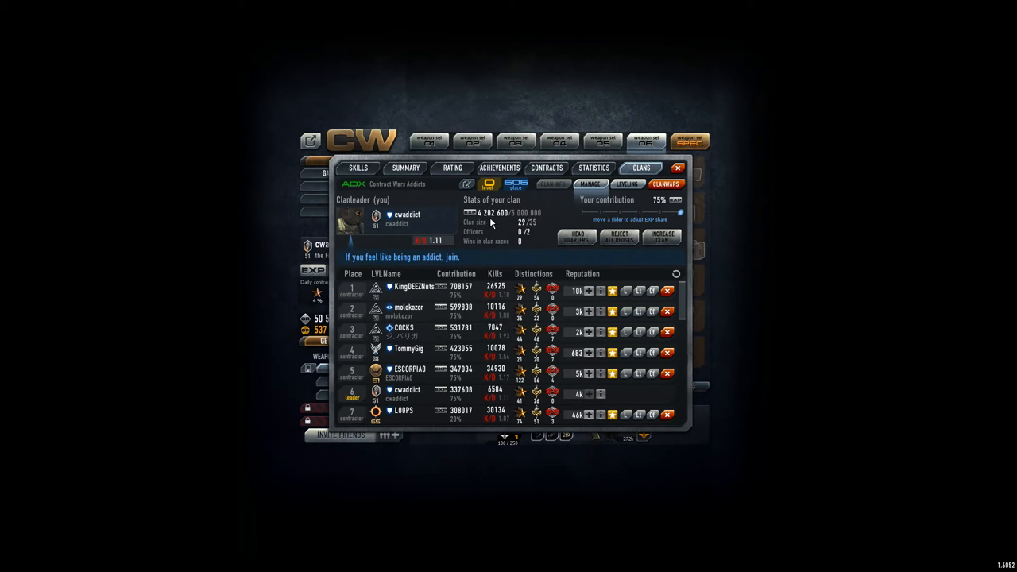
scroll("down", 3)
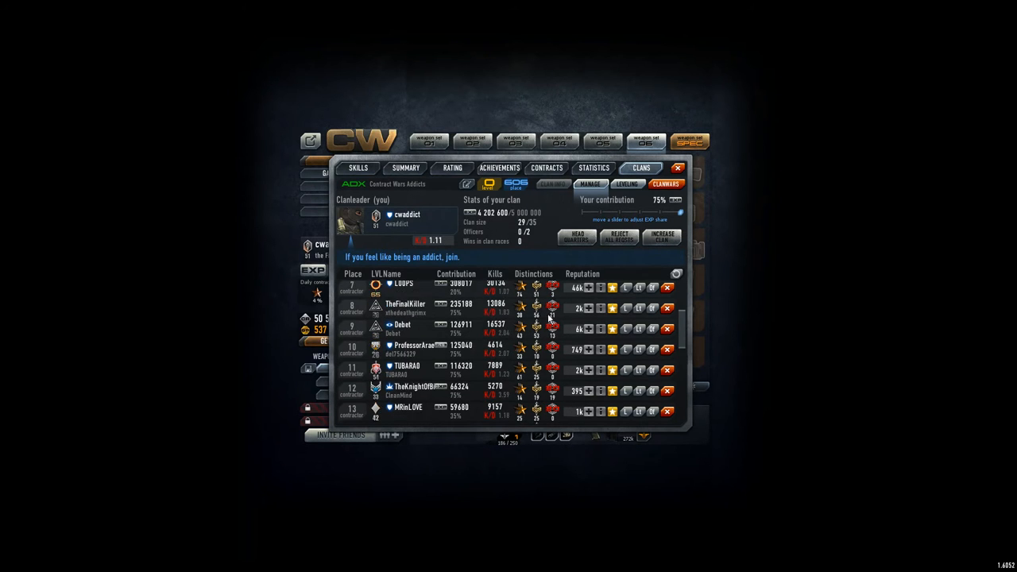
Show career statistics: 246 wins, 354 defeats and 521 matches played
left_click(594, 168)
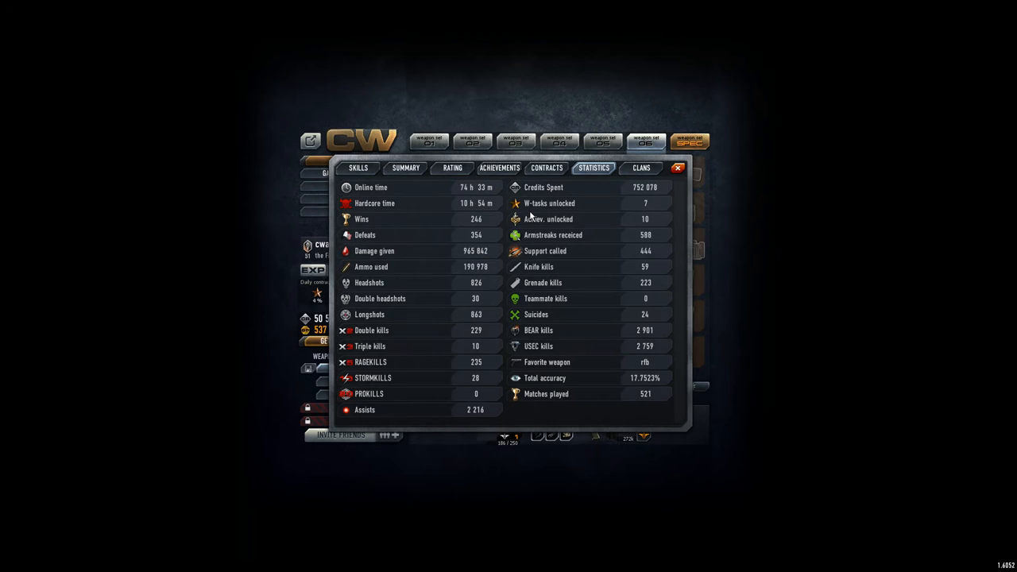
mouse_move(466, 191)
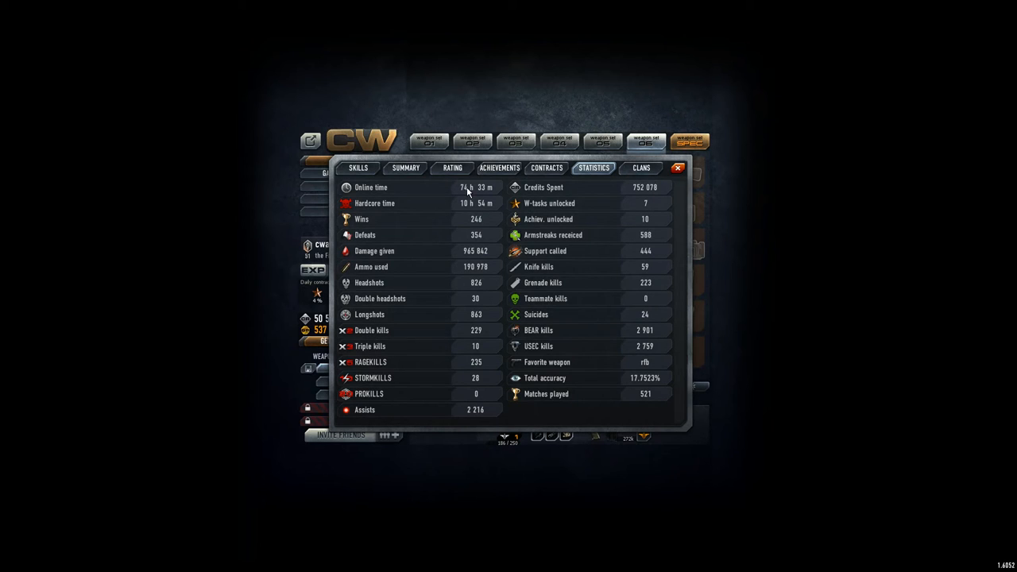
mouse_move(474, 226)
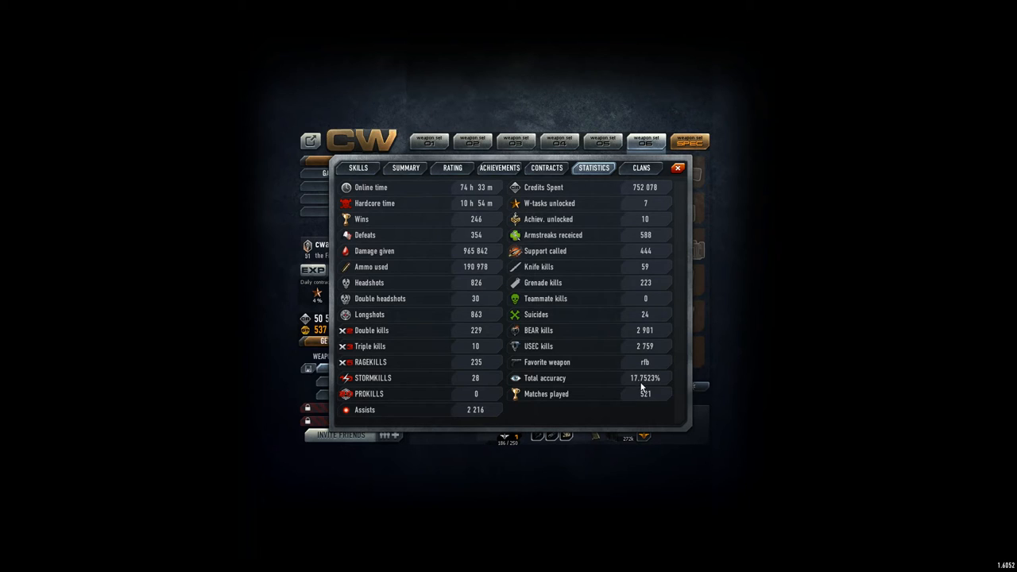
mouse_move(640, 380)
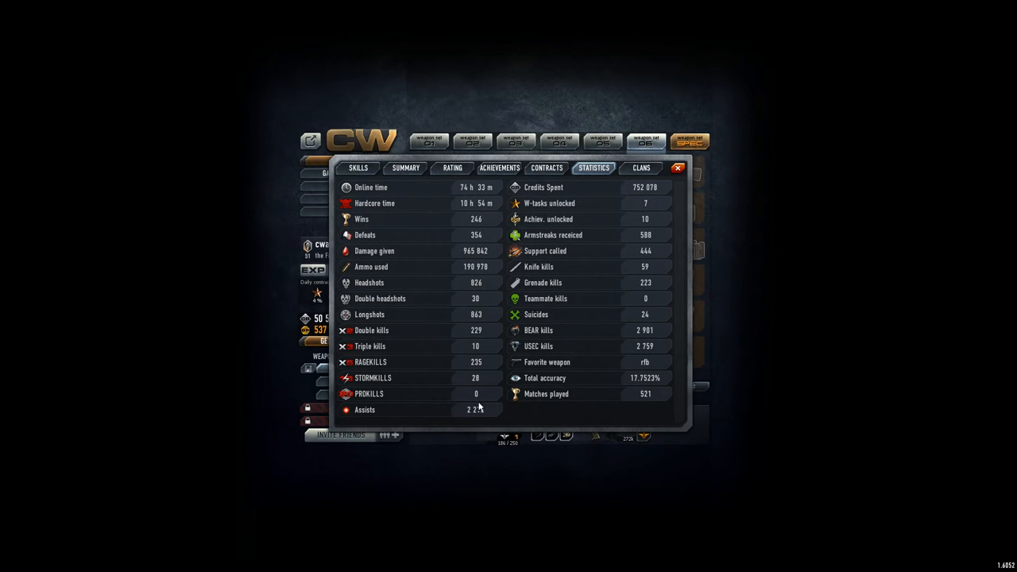
mouse_move(476, 378)
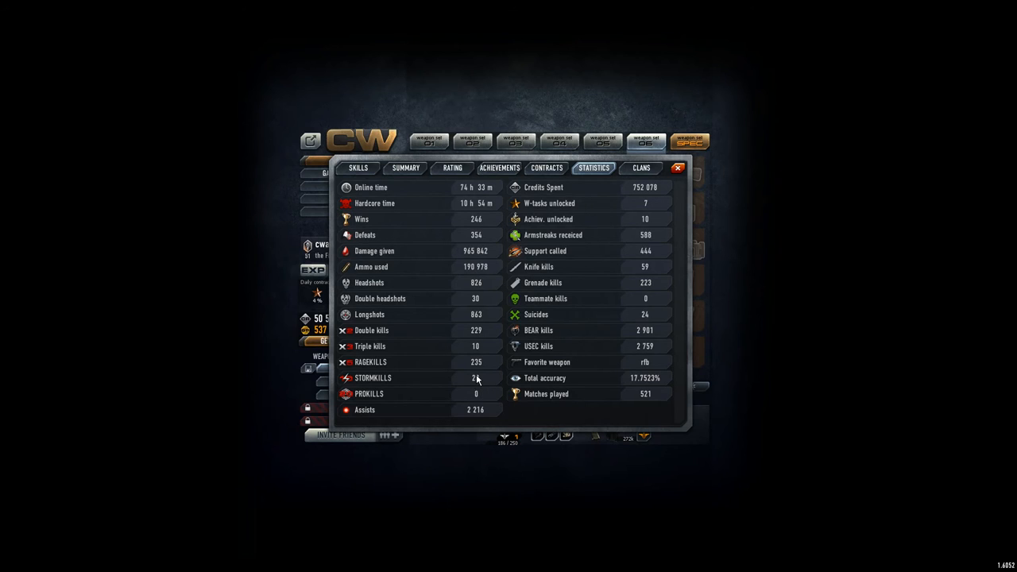
mouse_move(446, 321)
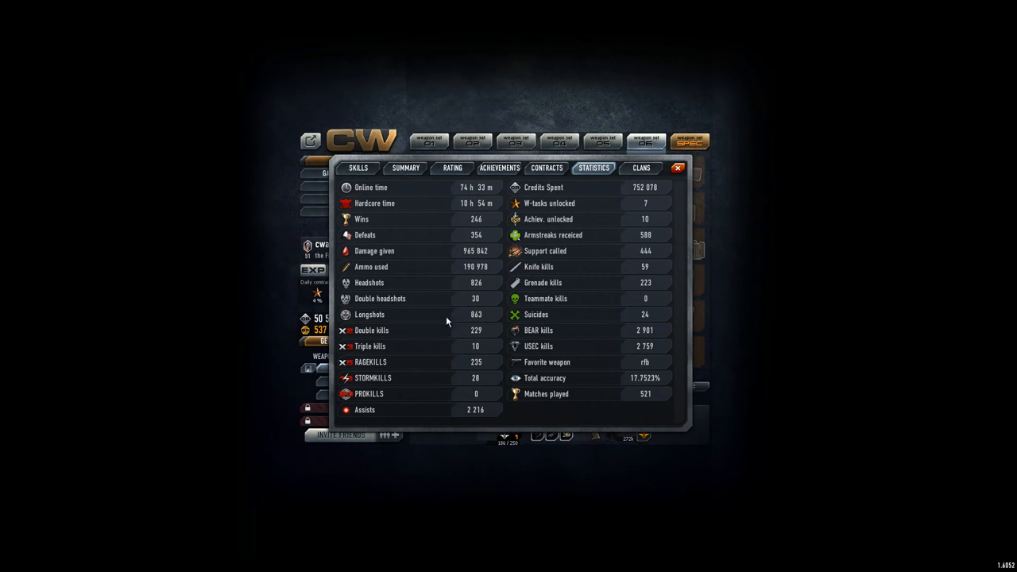
mouse_move(480, 286)
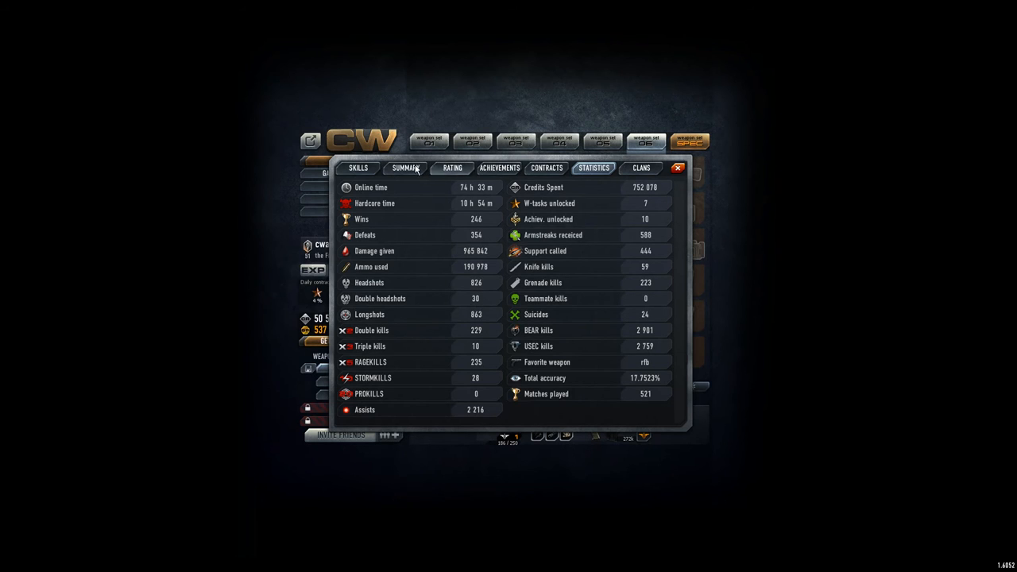
Review rank 51 progress in the career summary, then close the career window
left_click(405, 167)
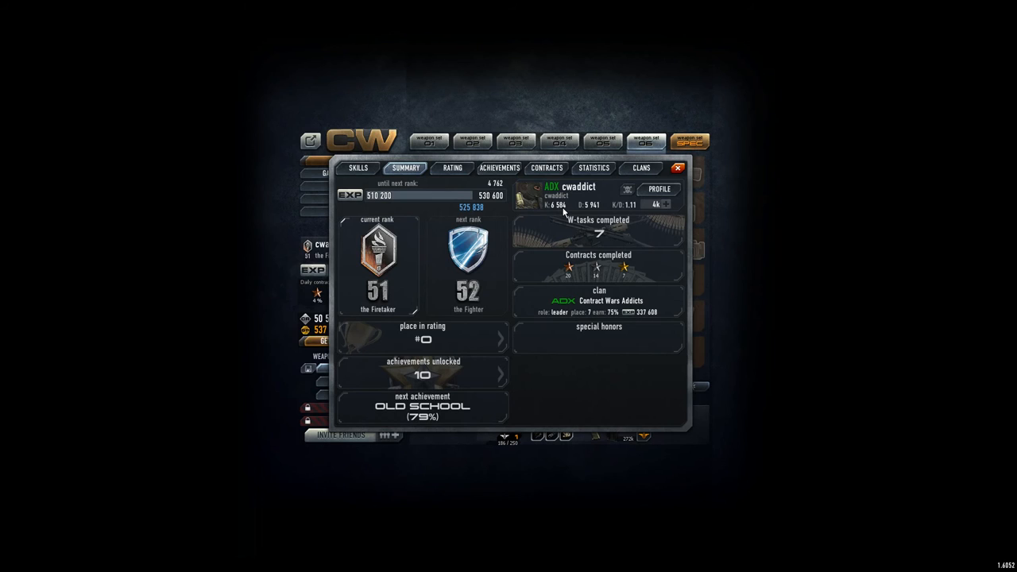
mouse_move(567, 211)
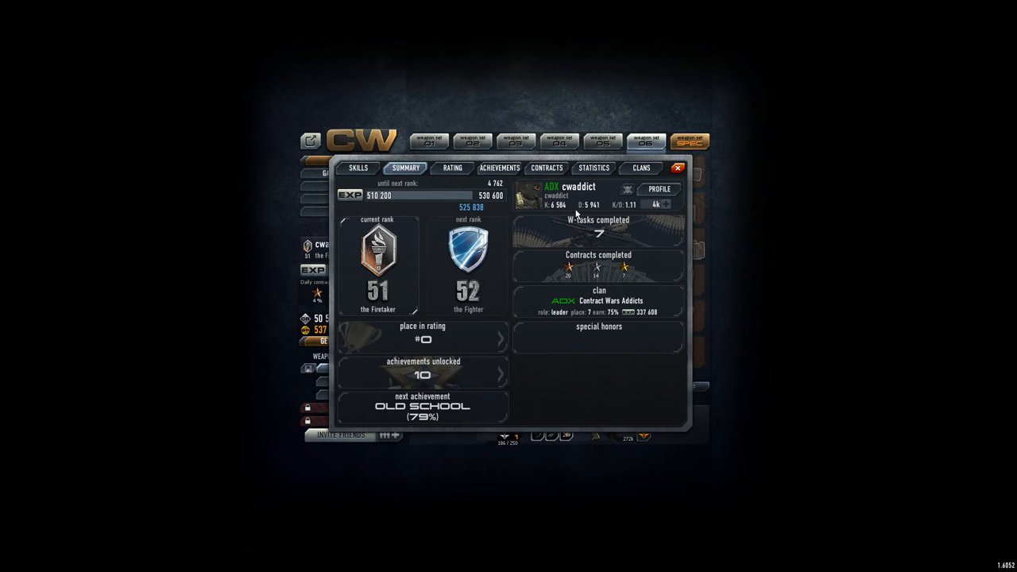
mouse_move(584, 220)
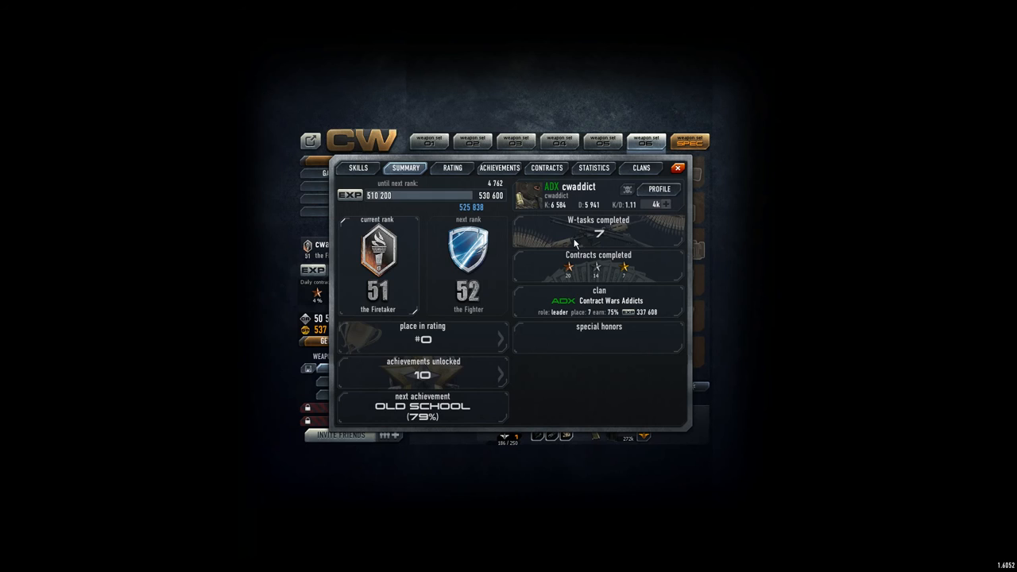
mouse_move(445, 417)
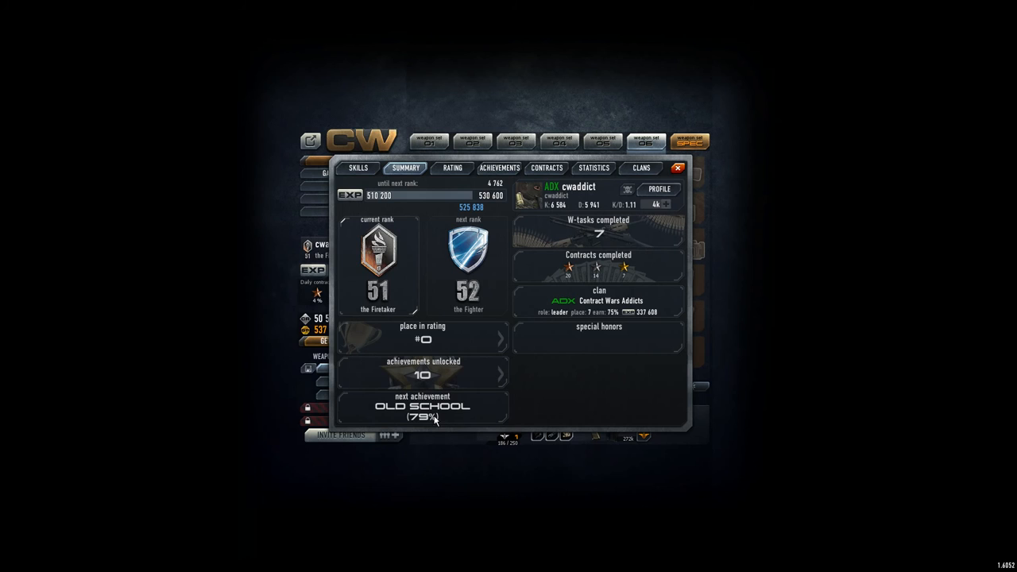
mouse_move(636, 315)
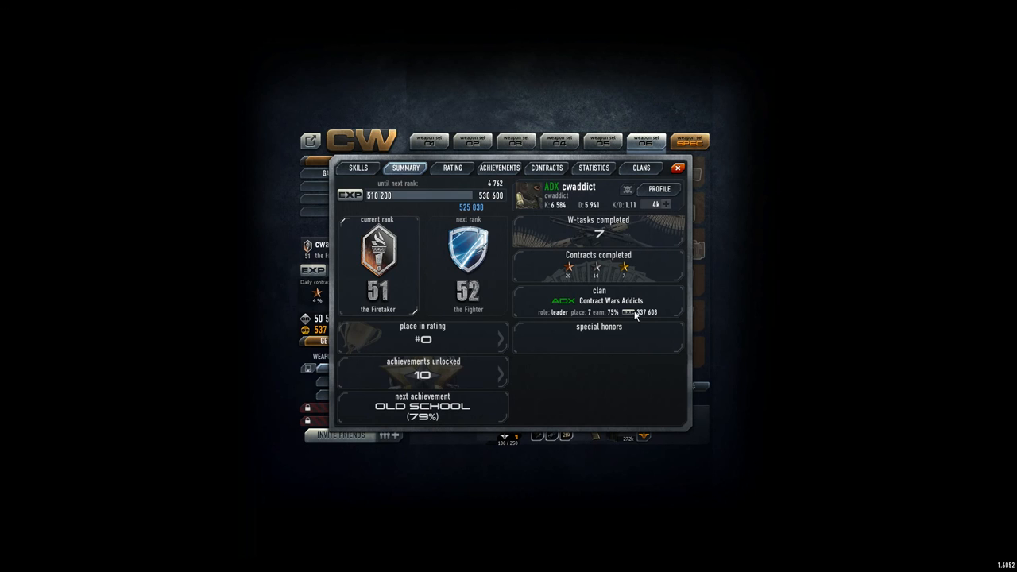
left_click(686, 168)
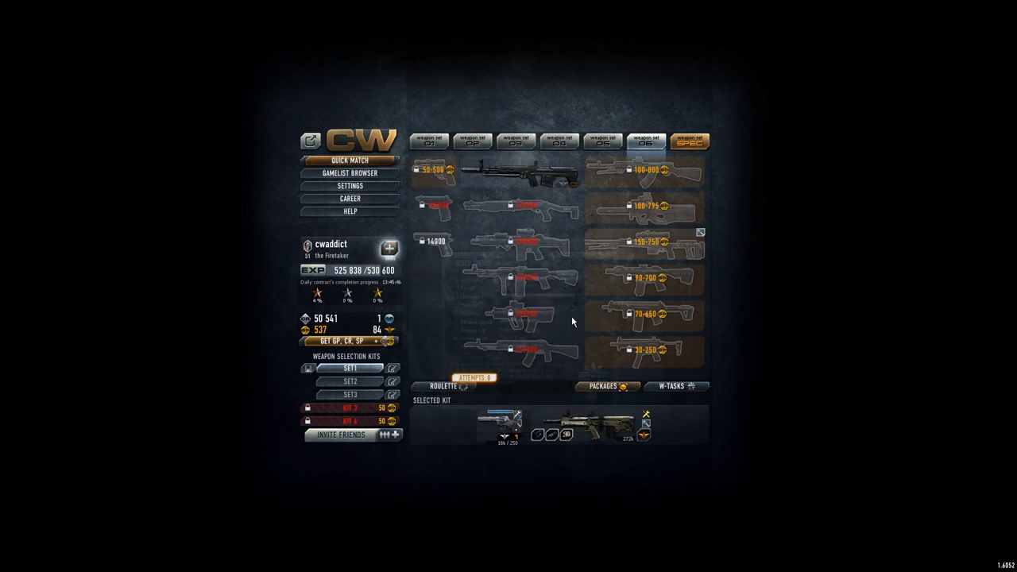